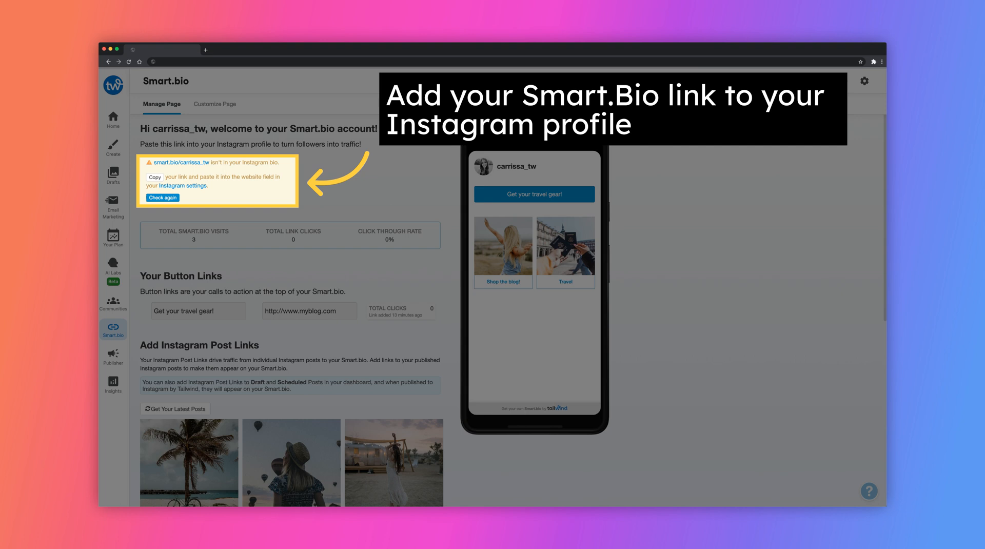
Step: Copy the smart.bio/carrissa_tw profile link for the Instagram bio
{"action": "left_click", "coordinate": [162, 197]}
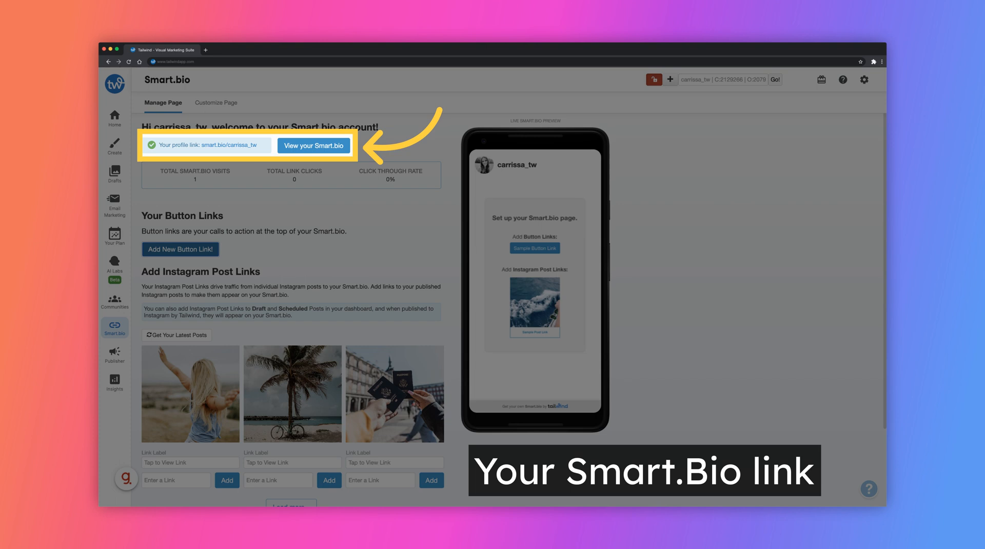
{"action": "left_click", "coordinate": [180, 248]}
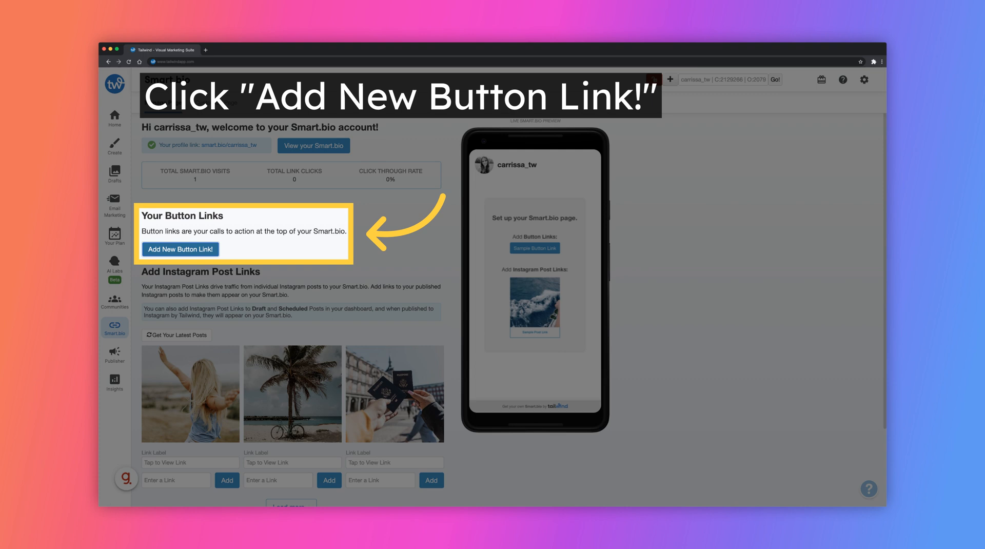
{"action": "left_click", "coordinate": [180, 249]}
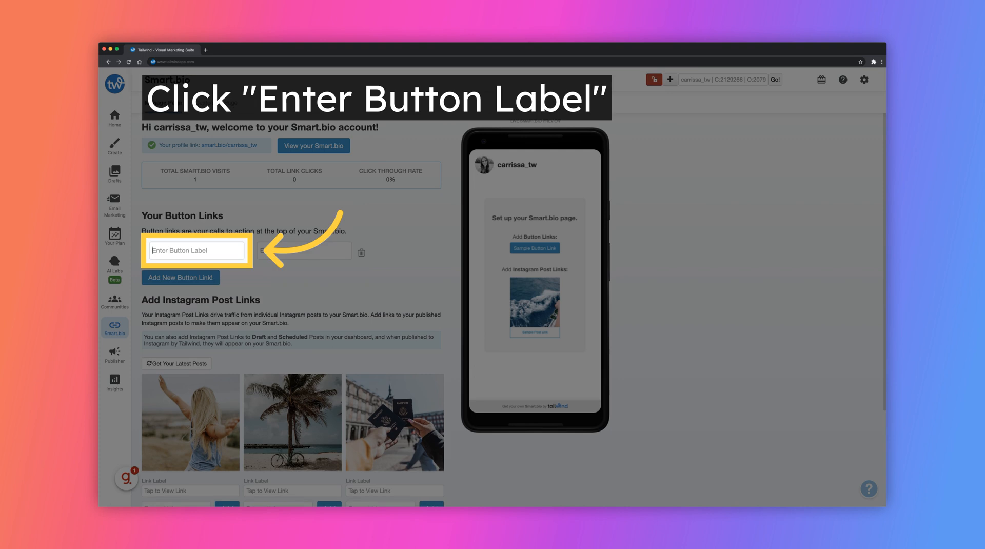
{"action": "type", "text": "Get your travel gear!"}
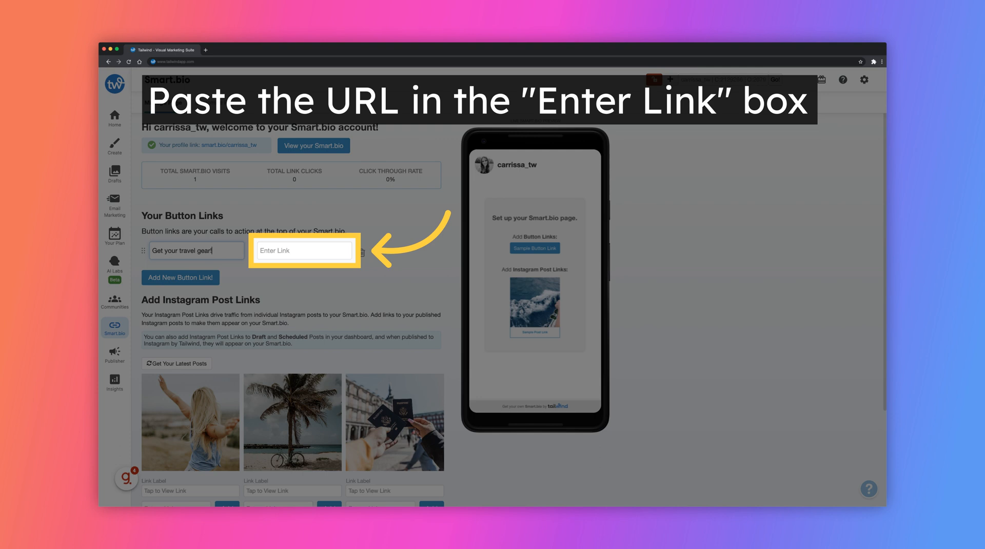
{"action": "type", "text": "http://www.myblog.com"}
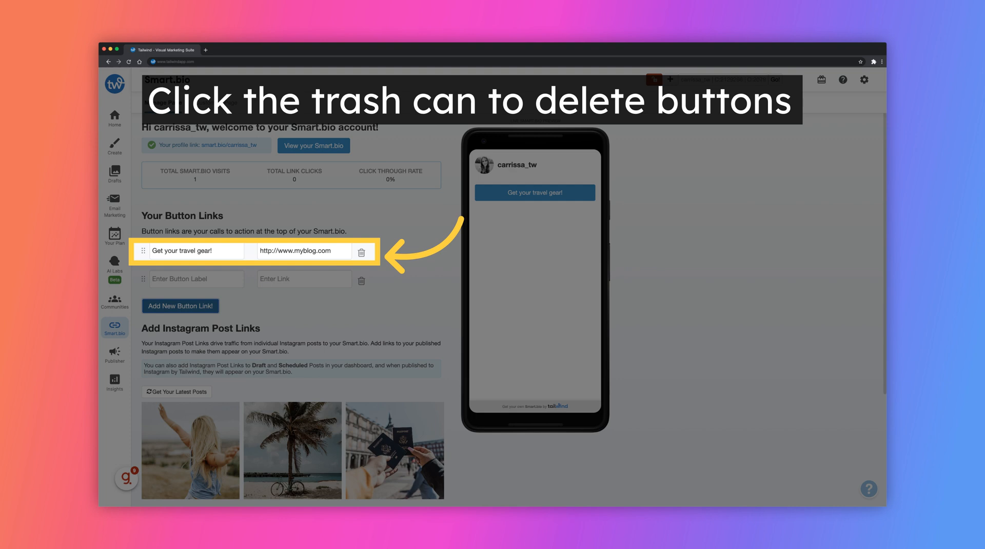
Step: Scroll down toward the Add Instagram Post Links section
{"action": "scroll", "scroll_direction": "down", "scroll_amount": 3}
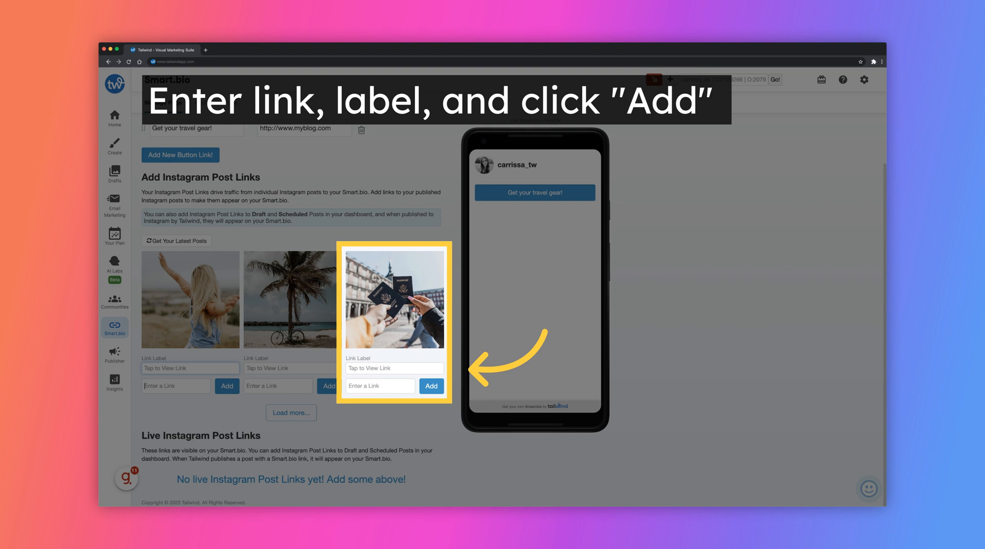
Step: Add a 'Travel' link to the passport photo post
{"action": "left_click", "coordinate": [432, 386]}
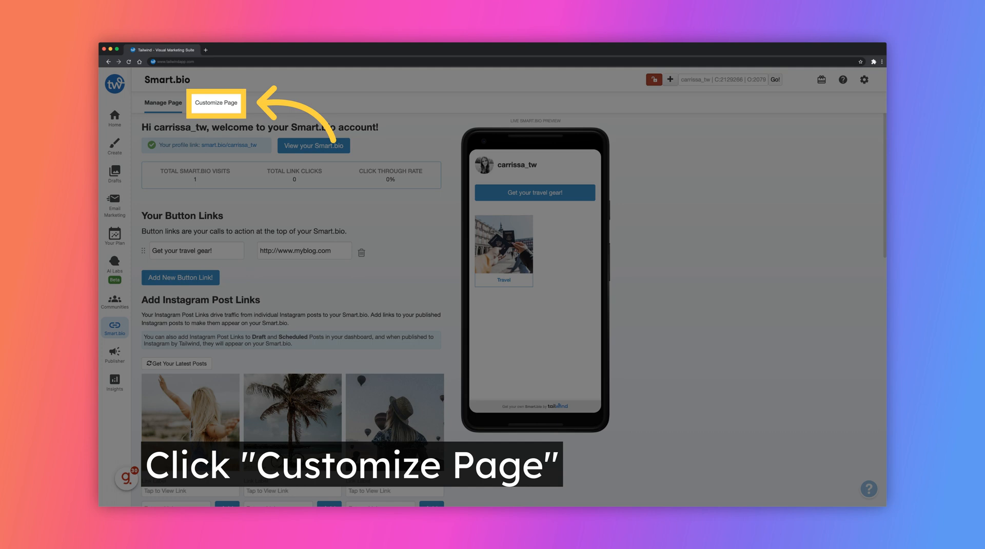
Step: Open the page customisation options, then go to Instagram post insights
{"action": "left_click", "coordinate": [215, 102]}
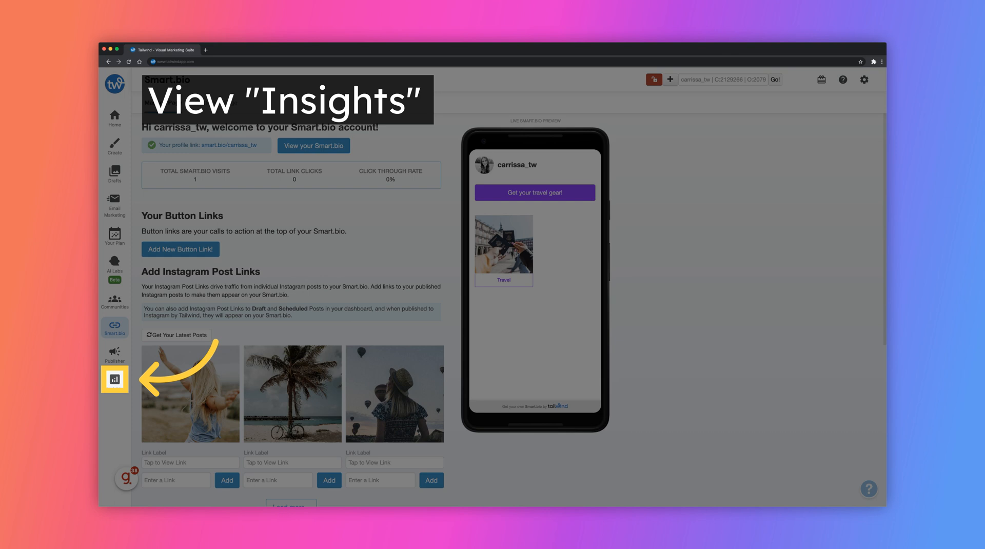
{"action": "left_click", "coordinate": [114, 382]}
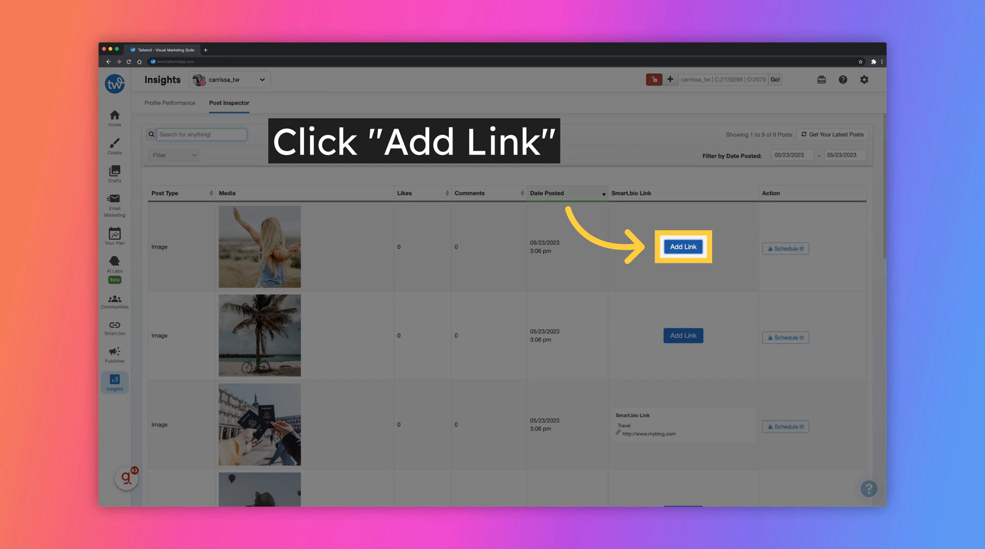
Step: Add a 'Shop the blog!' link to the first post in Insights
{"action": "left_click", "coordinate": [683, 246]}
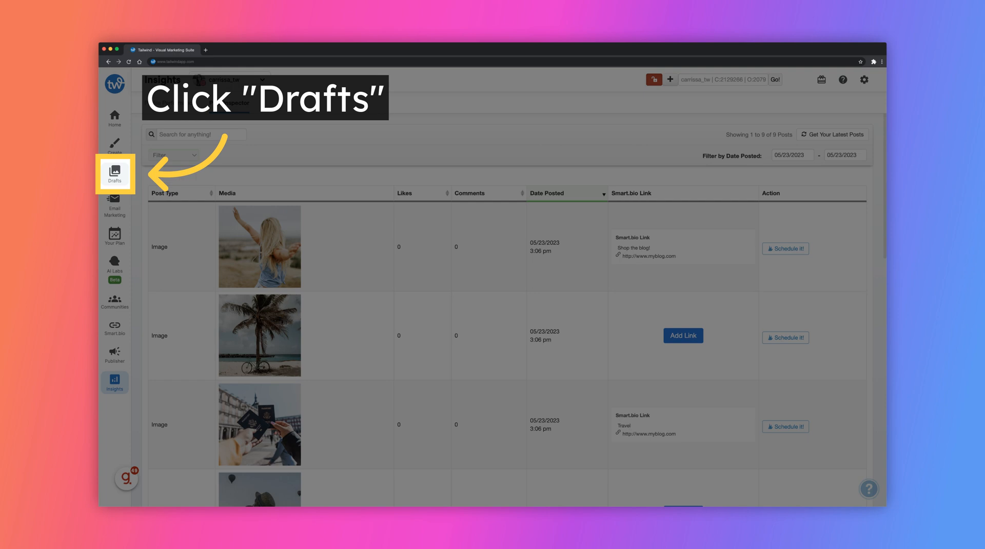
Step: Open a saved draft and reveal its Smart.Bio link fields
{"action": "left_click", "coordinate": [115, 174]}
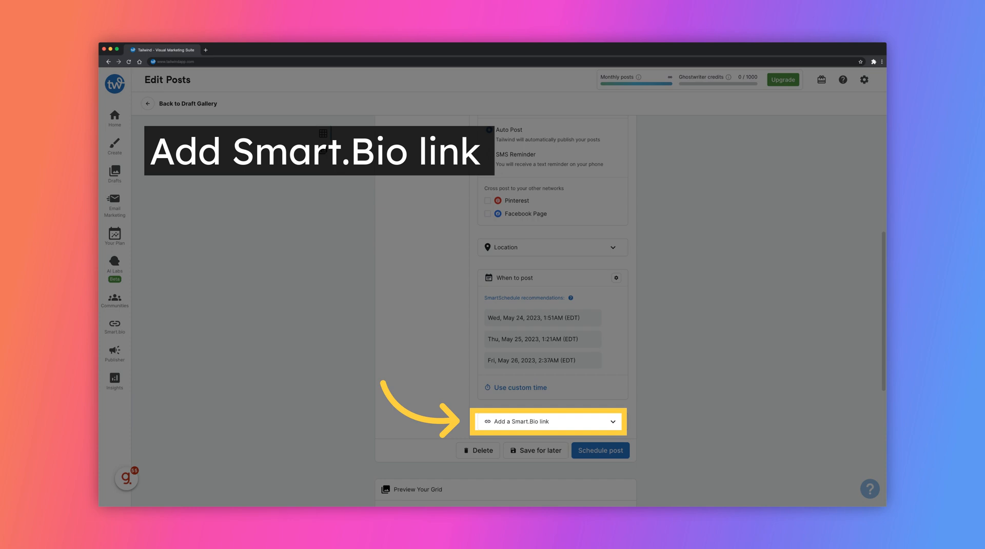
{"action": "left_click", "coordinate": [551, 421]}
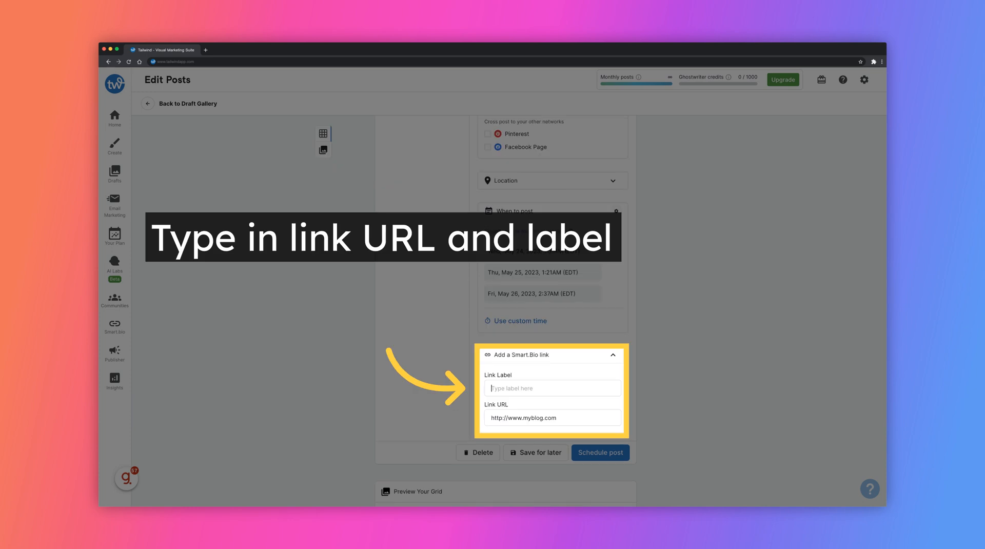